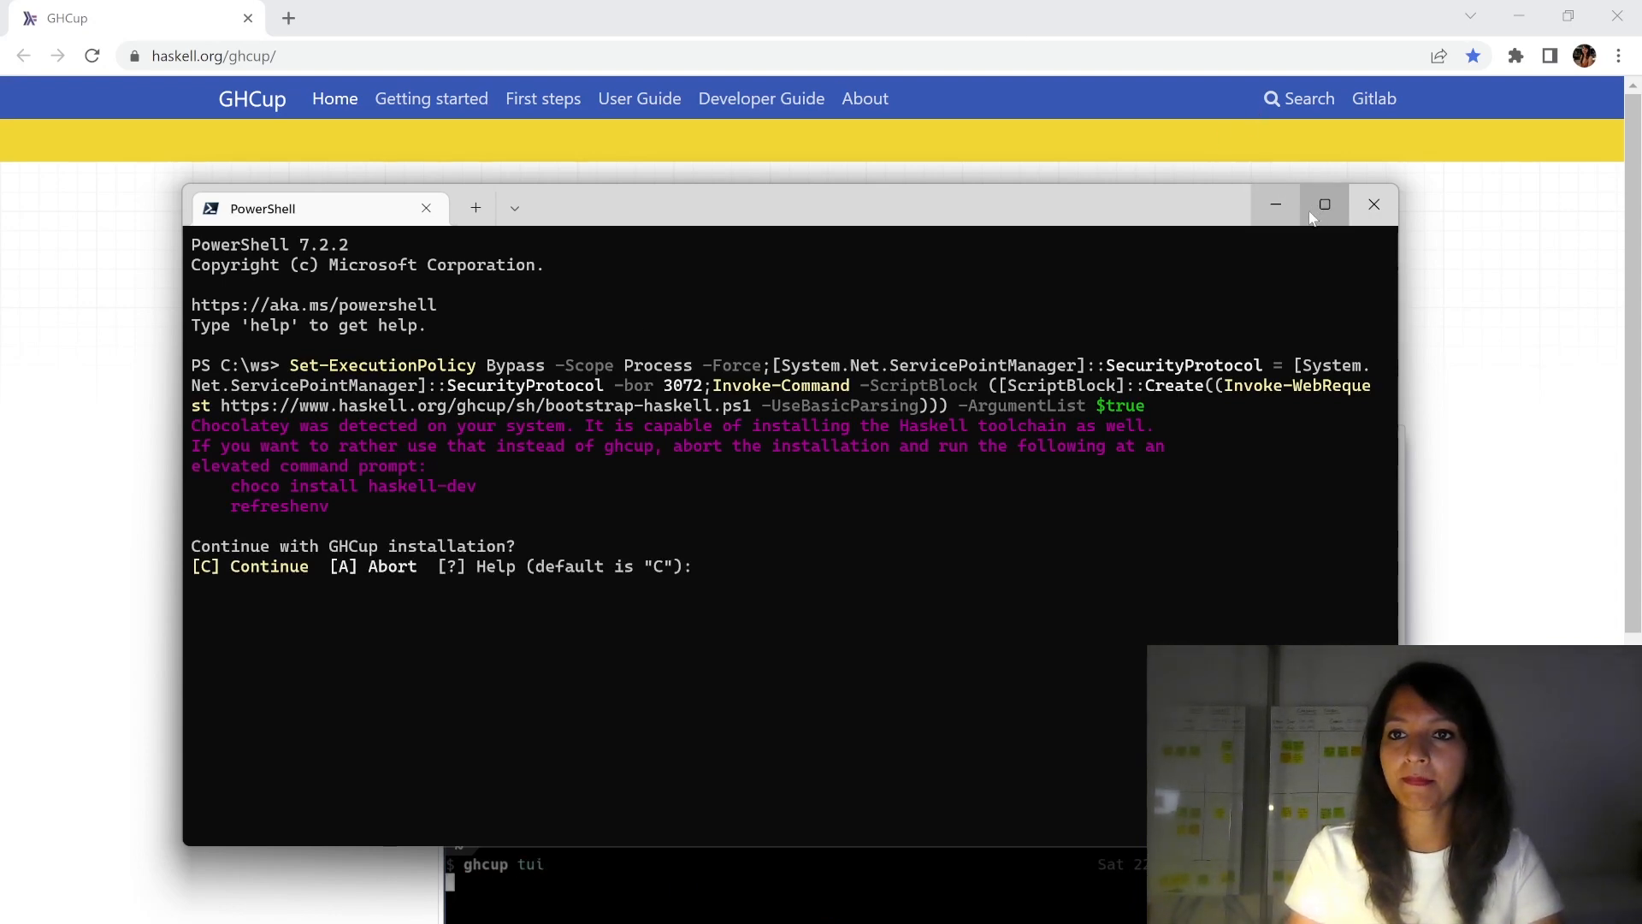
Maximize the terminal, continue GHCup setup with default install and Cabal directories, and answer yes to HLS and stack.
{"action": "left_click", "coordinate": [1323, 204]}
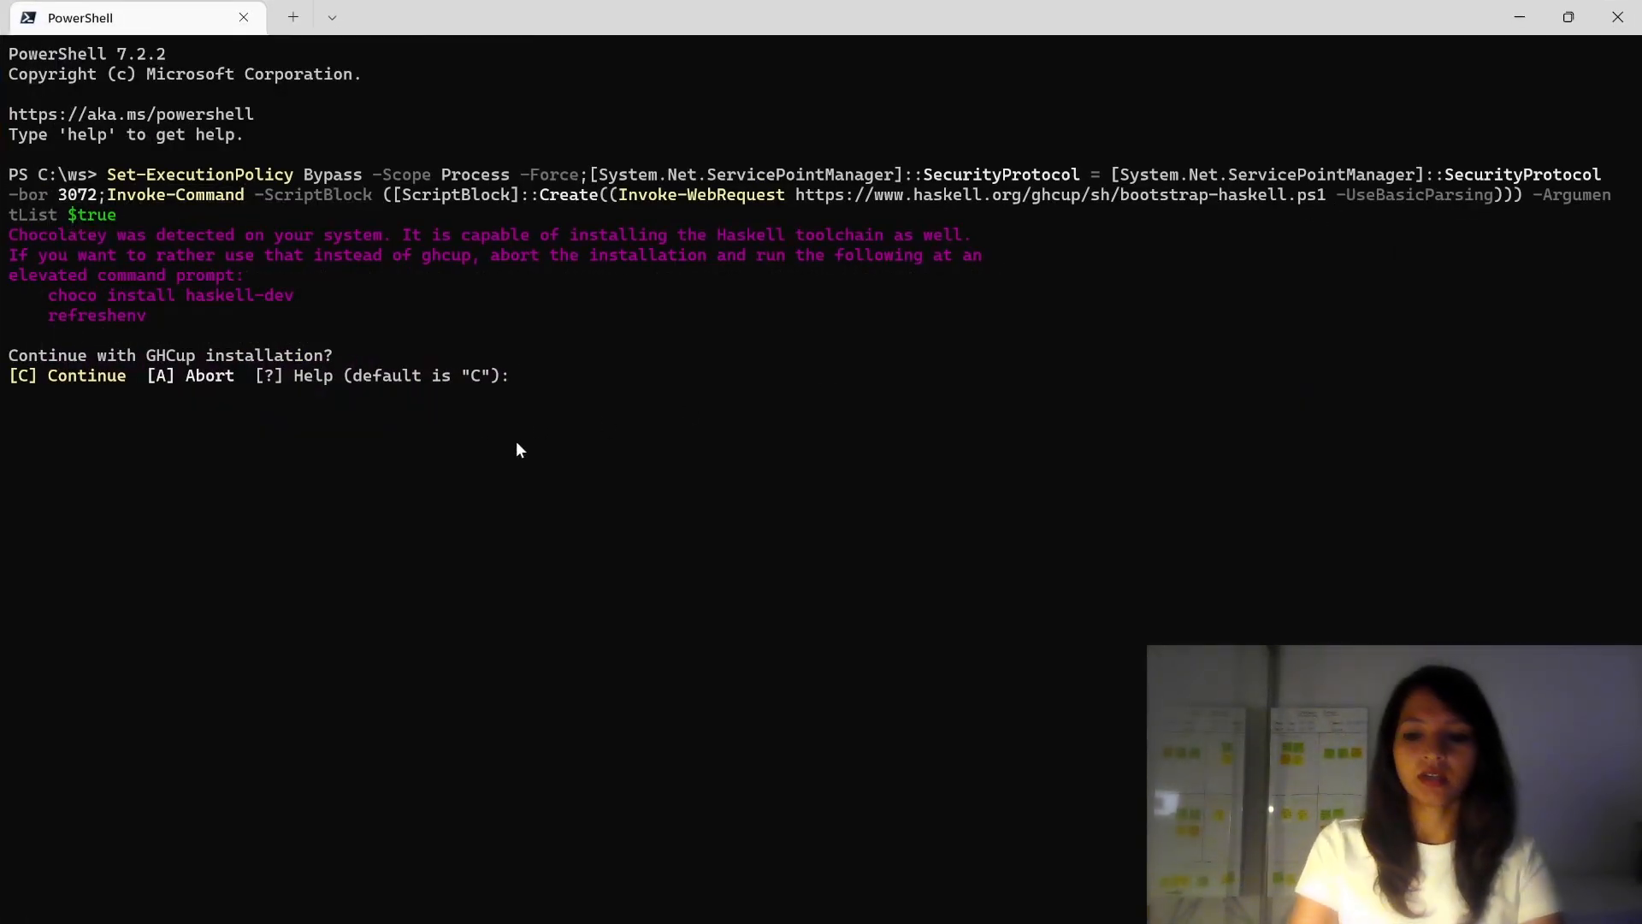
{"action": "type", "text": "c"}
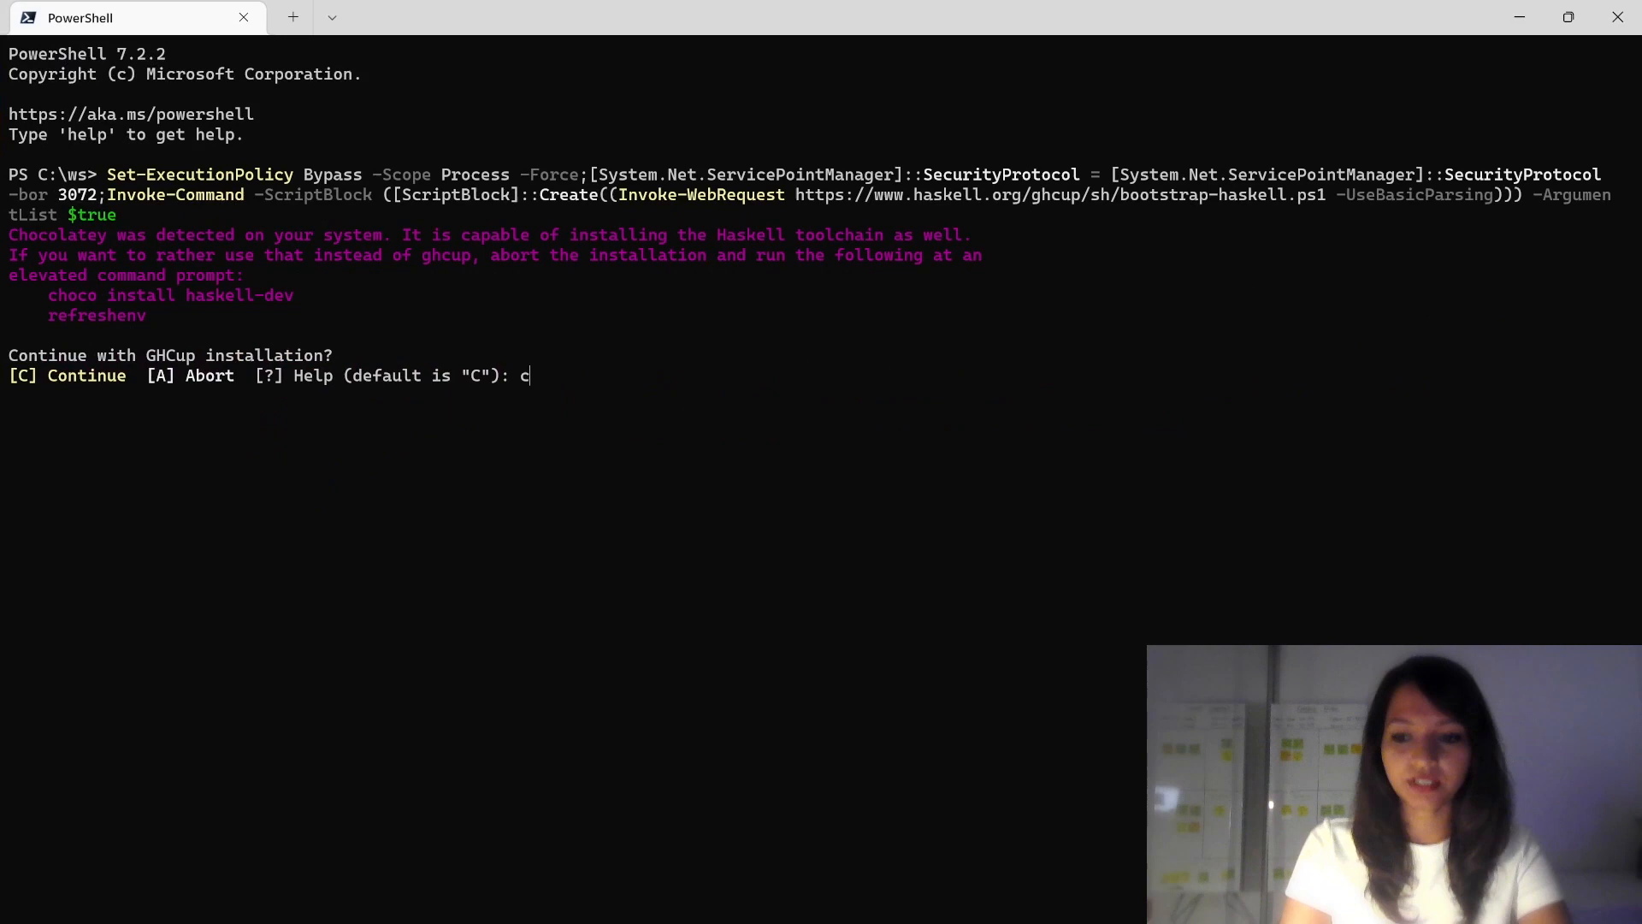
{"action": "key", "text": "enter"}
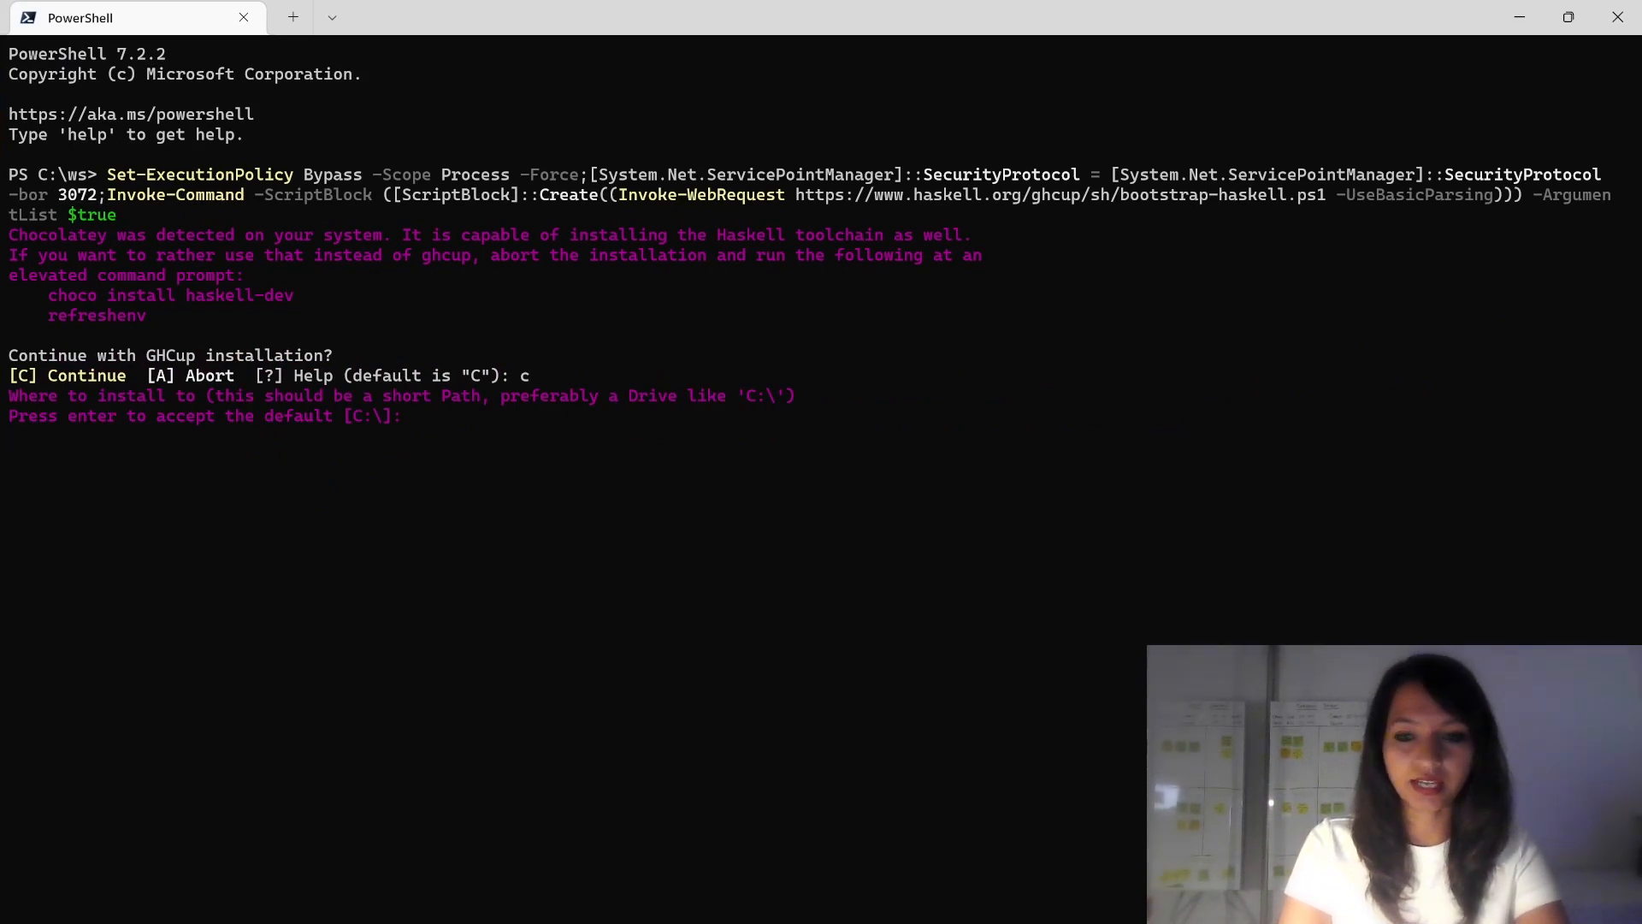
{"action": "key", "text": "enter"}
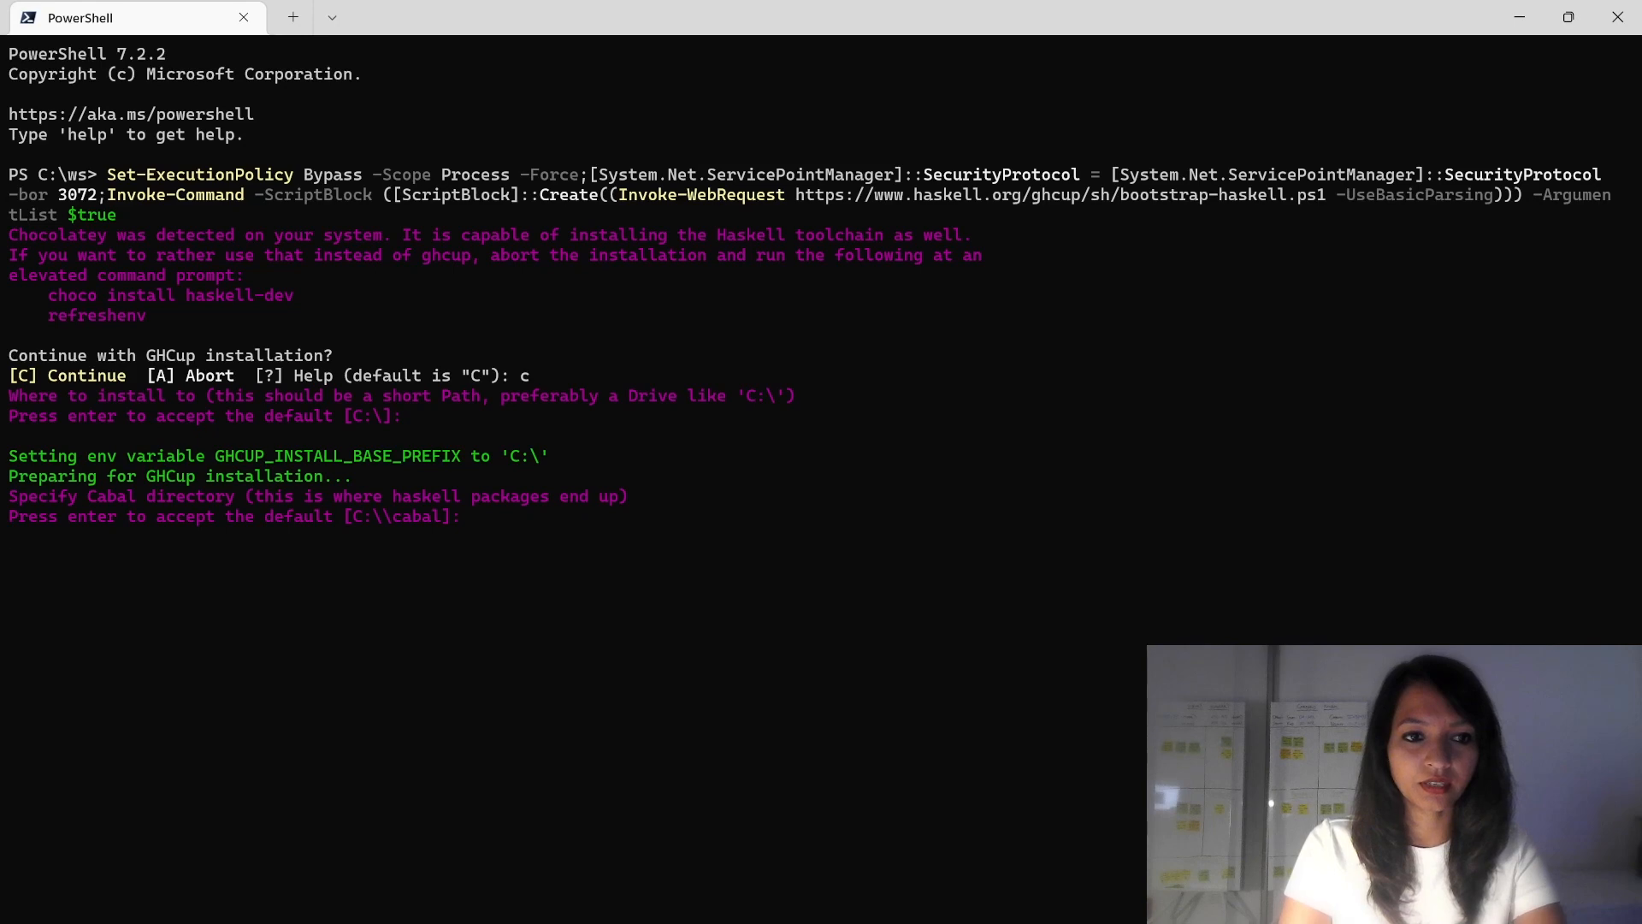
{"action": "key", "text": "enter"}
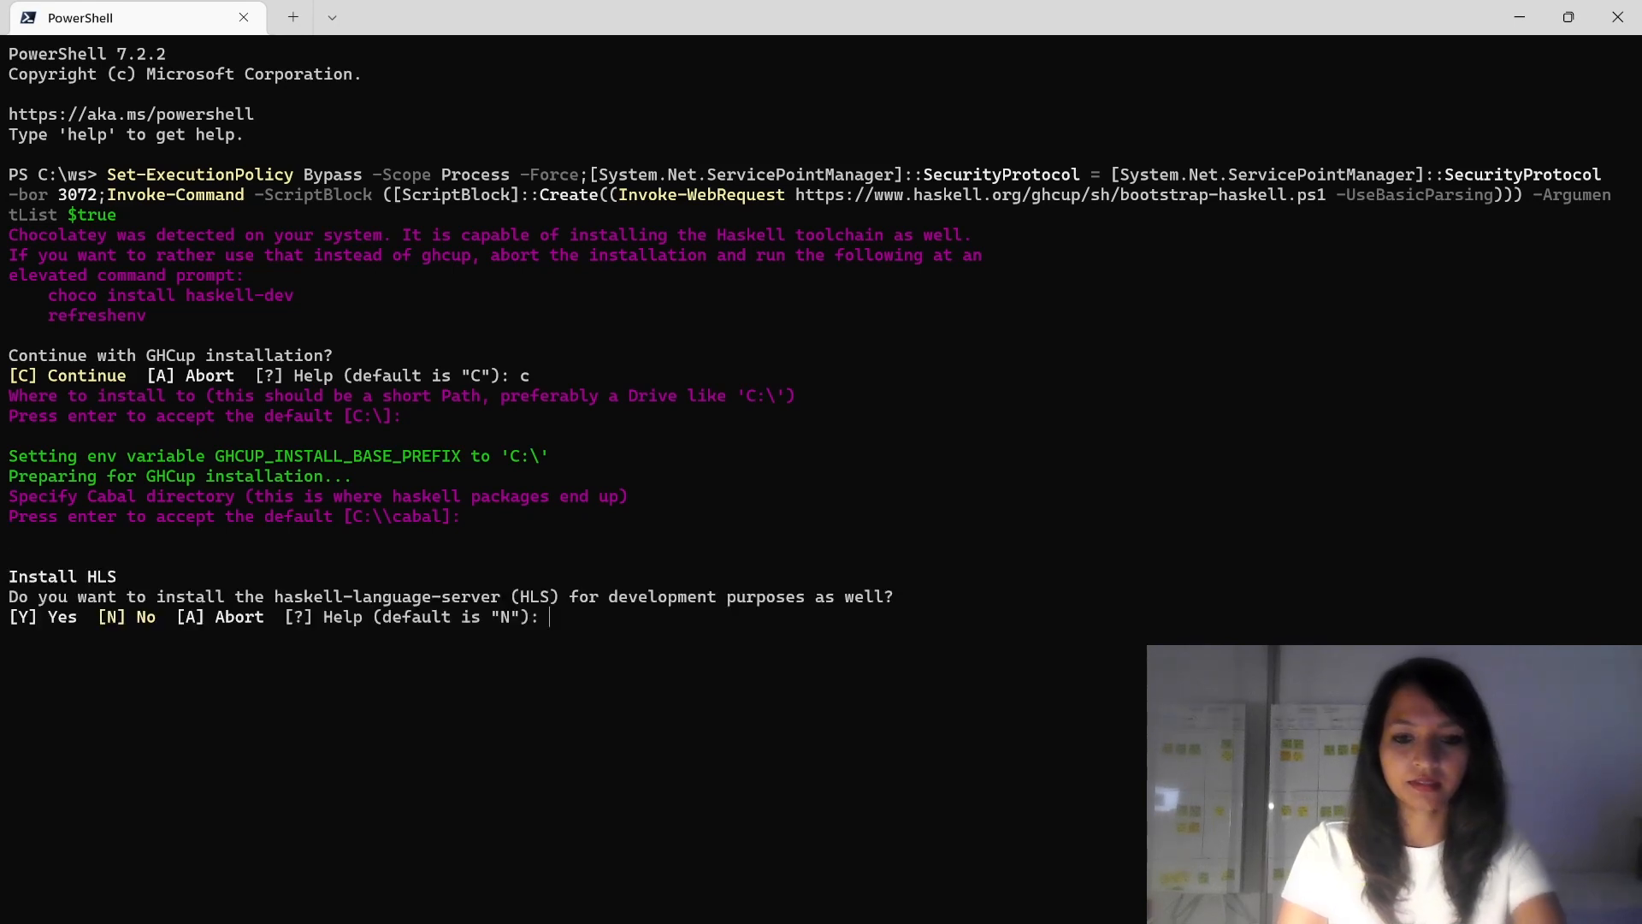
{"action": "type", "text": "y"}
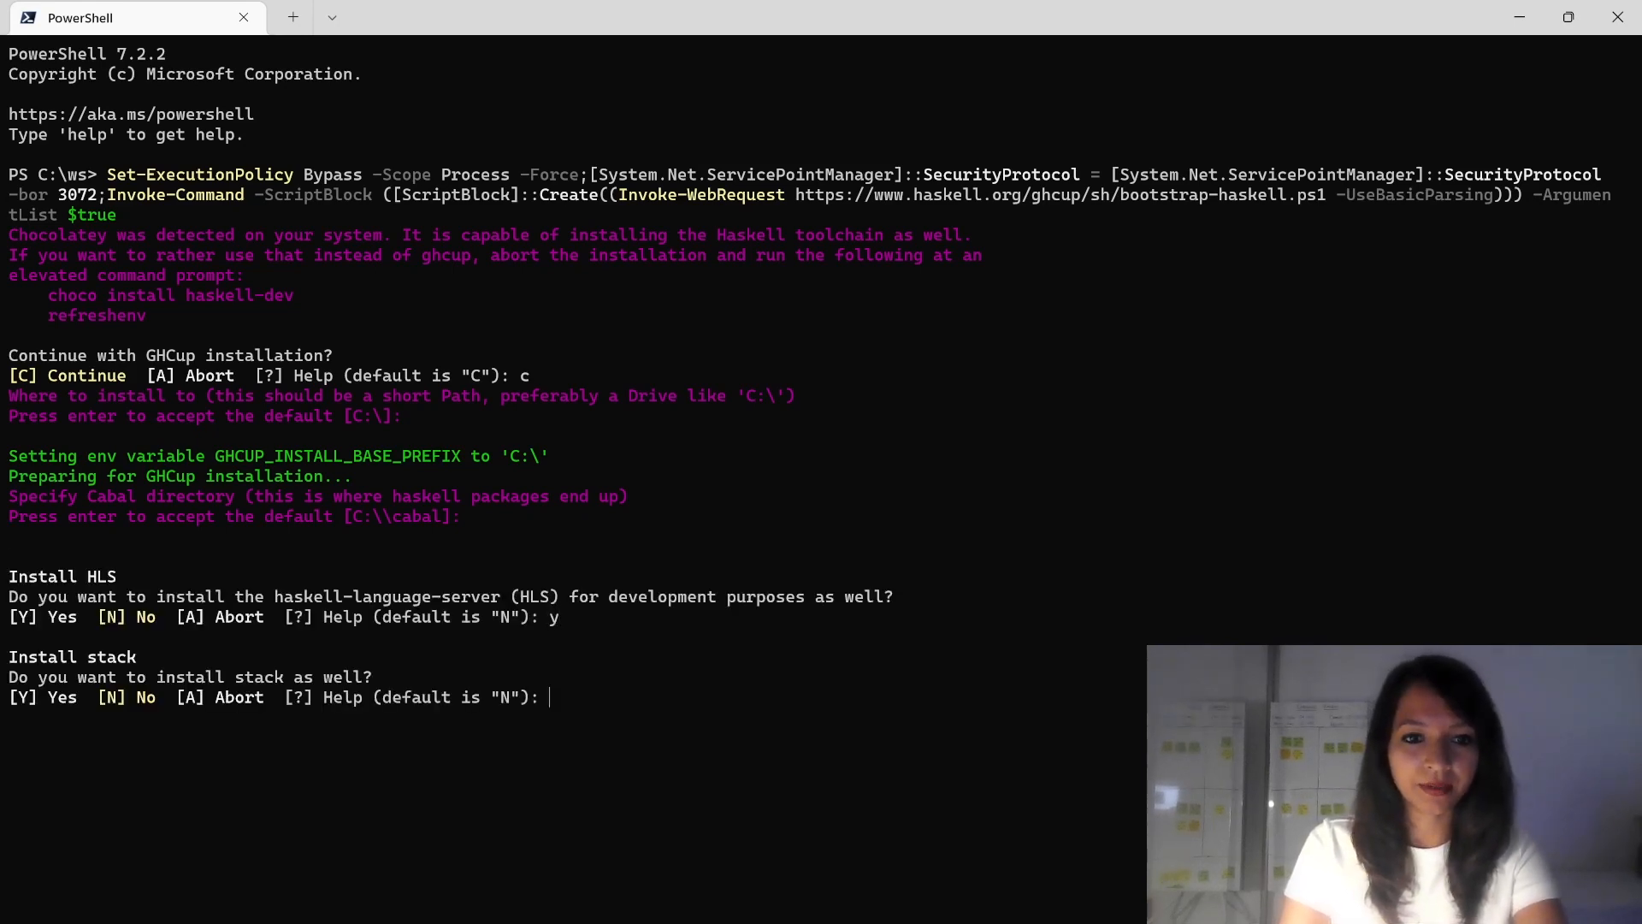
{"action": "type", "text": "y"}
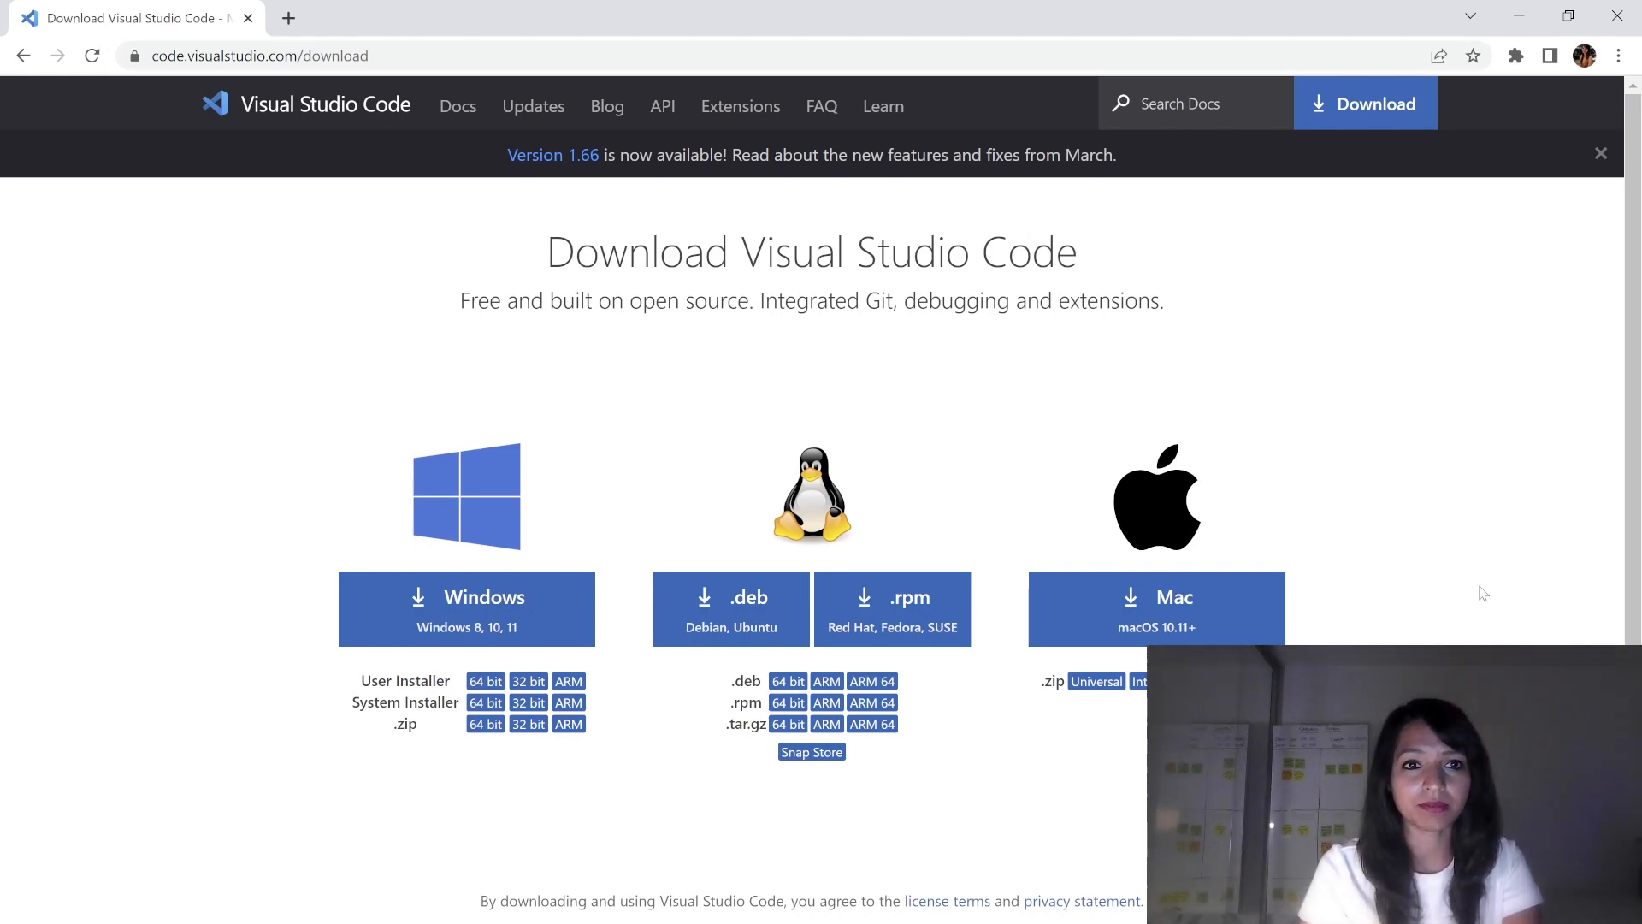
{"action": "mouse_move", "coordinate": [141, 153]}
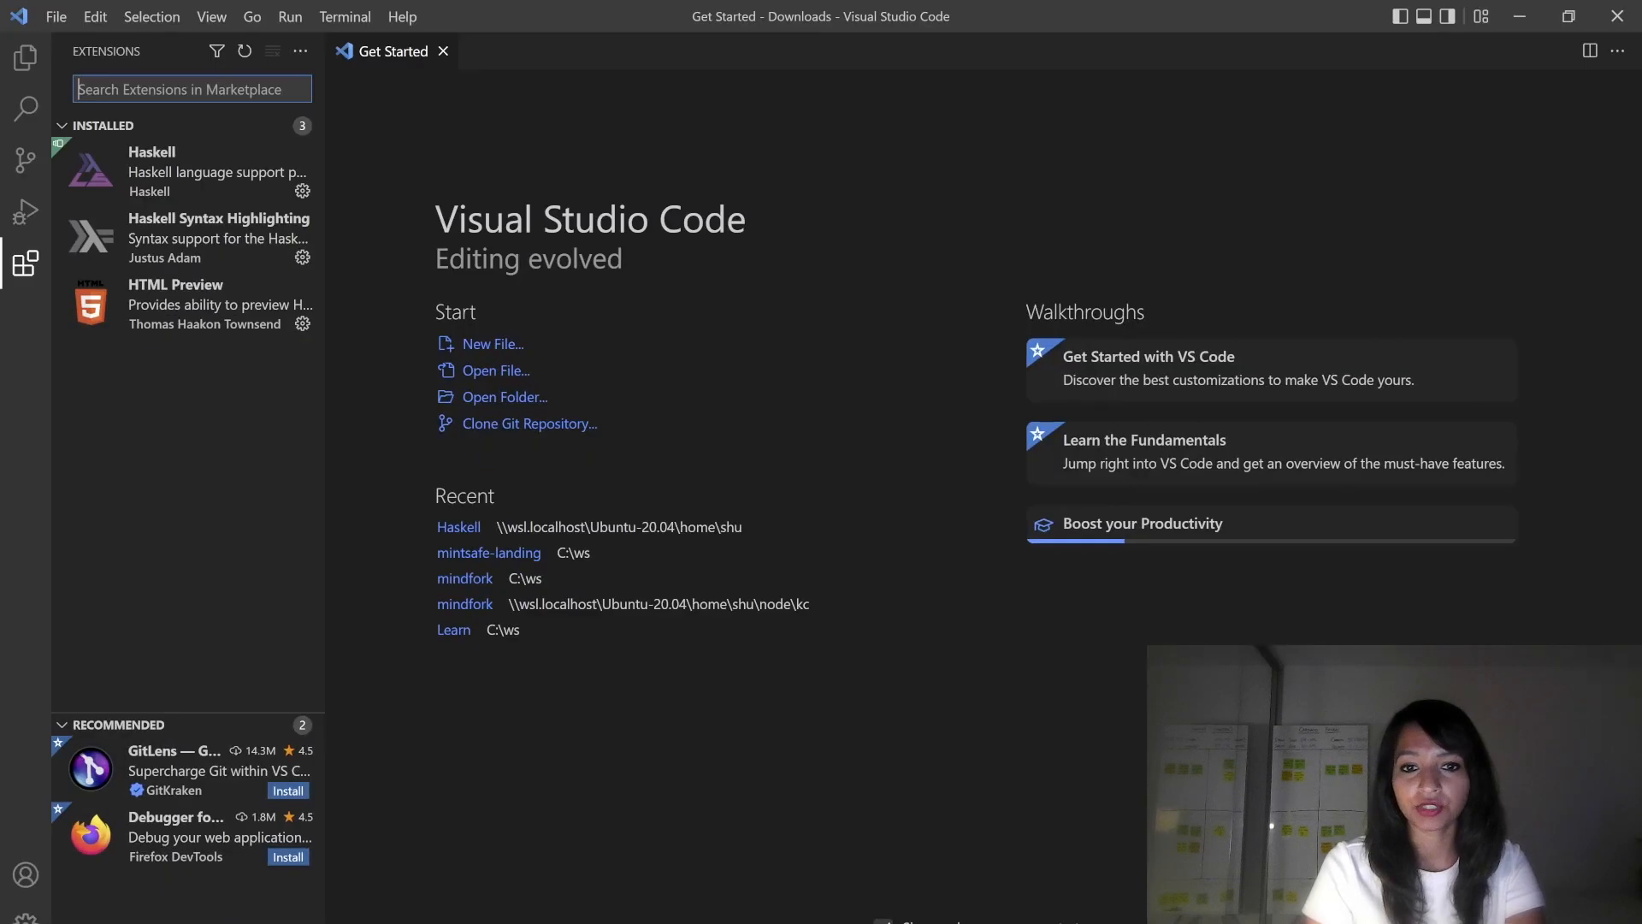
{"action": "mouse_move", "coordinate": [357, 450]}
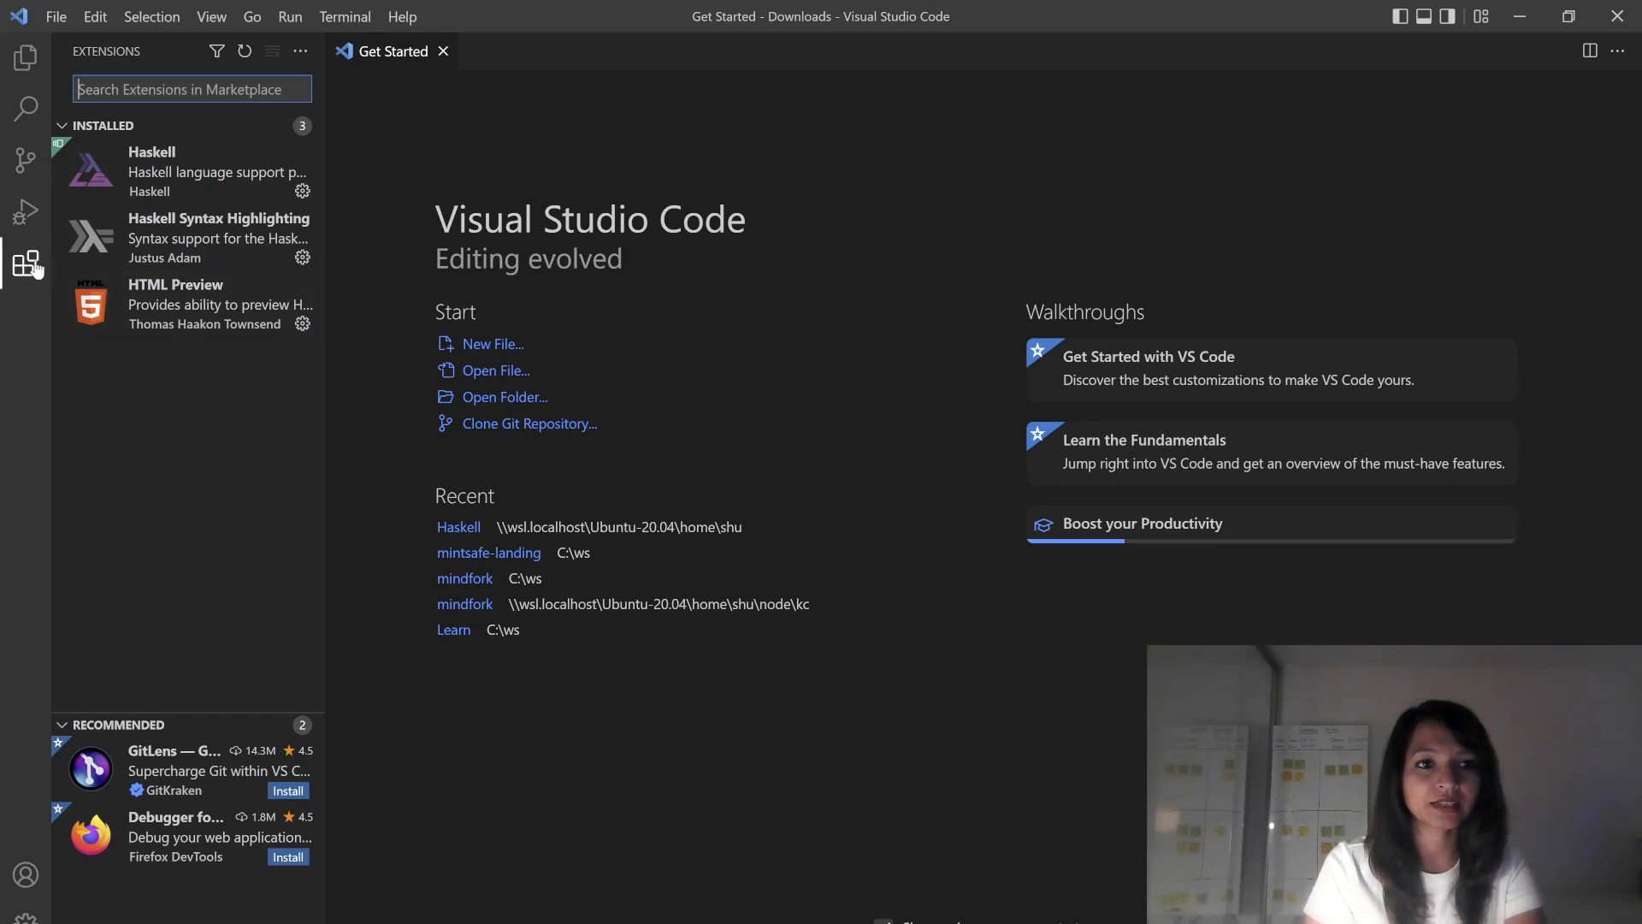
{"action": "mouse_move", "coordinate": [192, 89]}
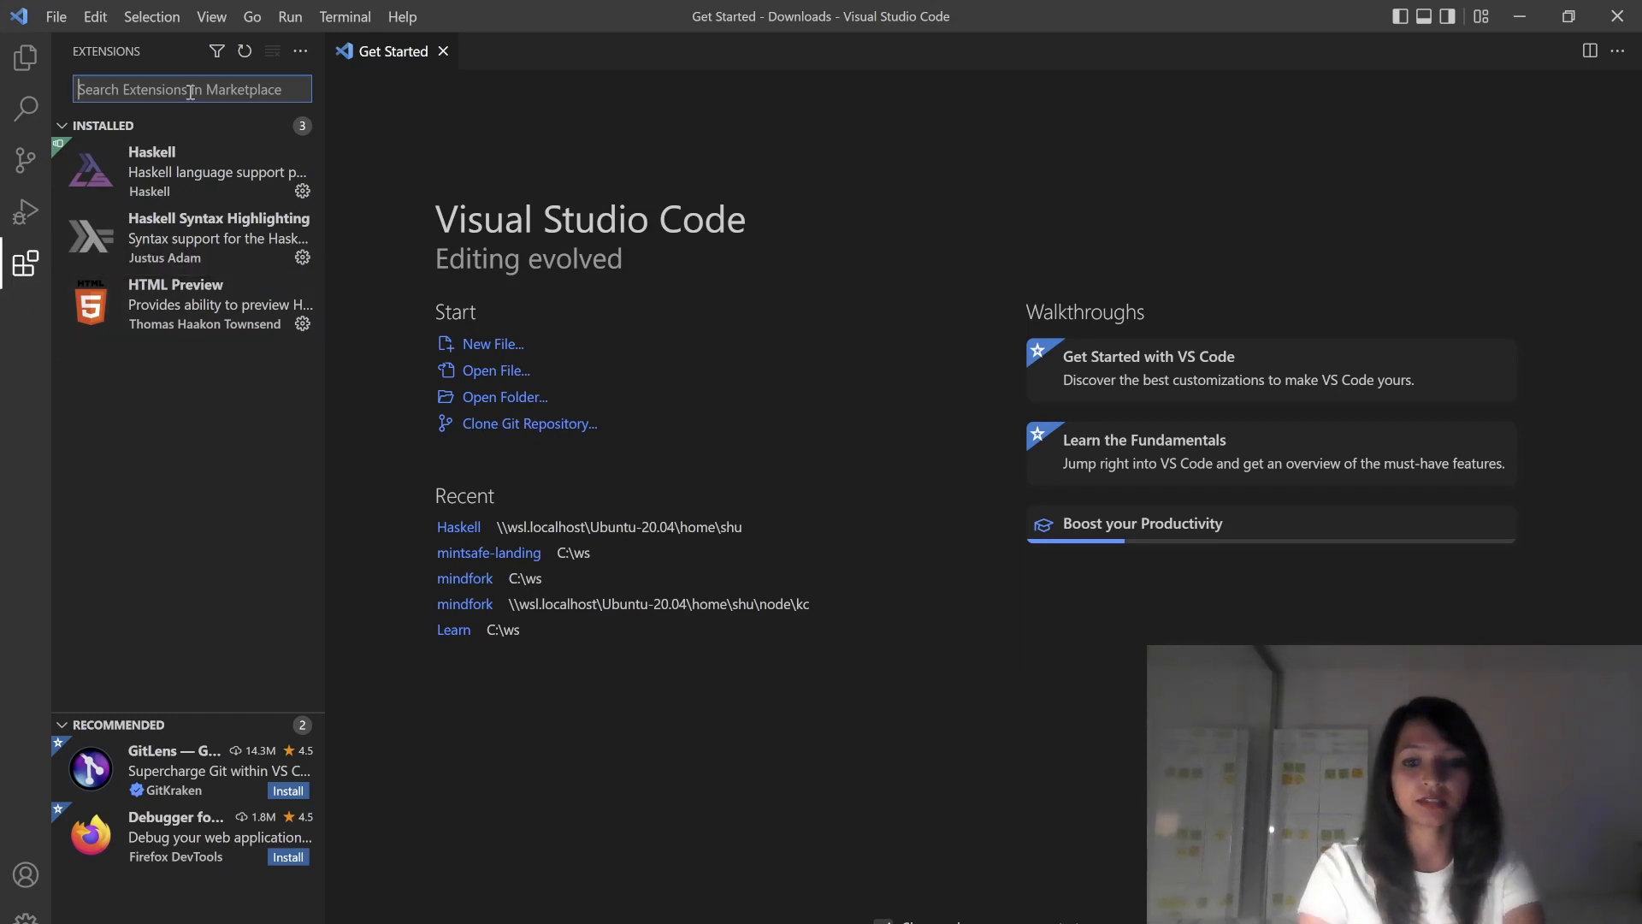
Search the marketplace for 'haskell' and open the Haskell extension's details.
{"action": "type", "text": "haskell"}
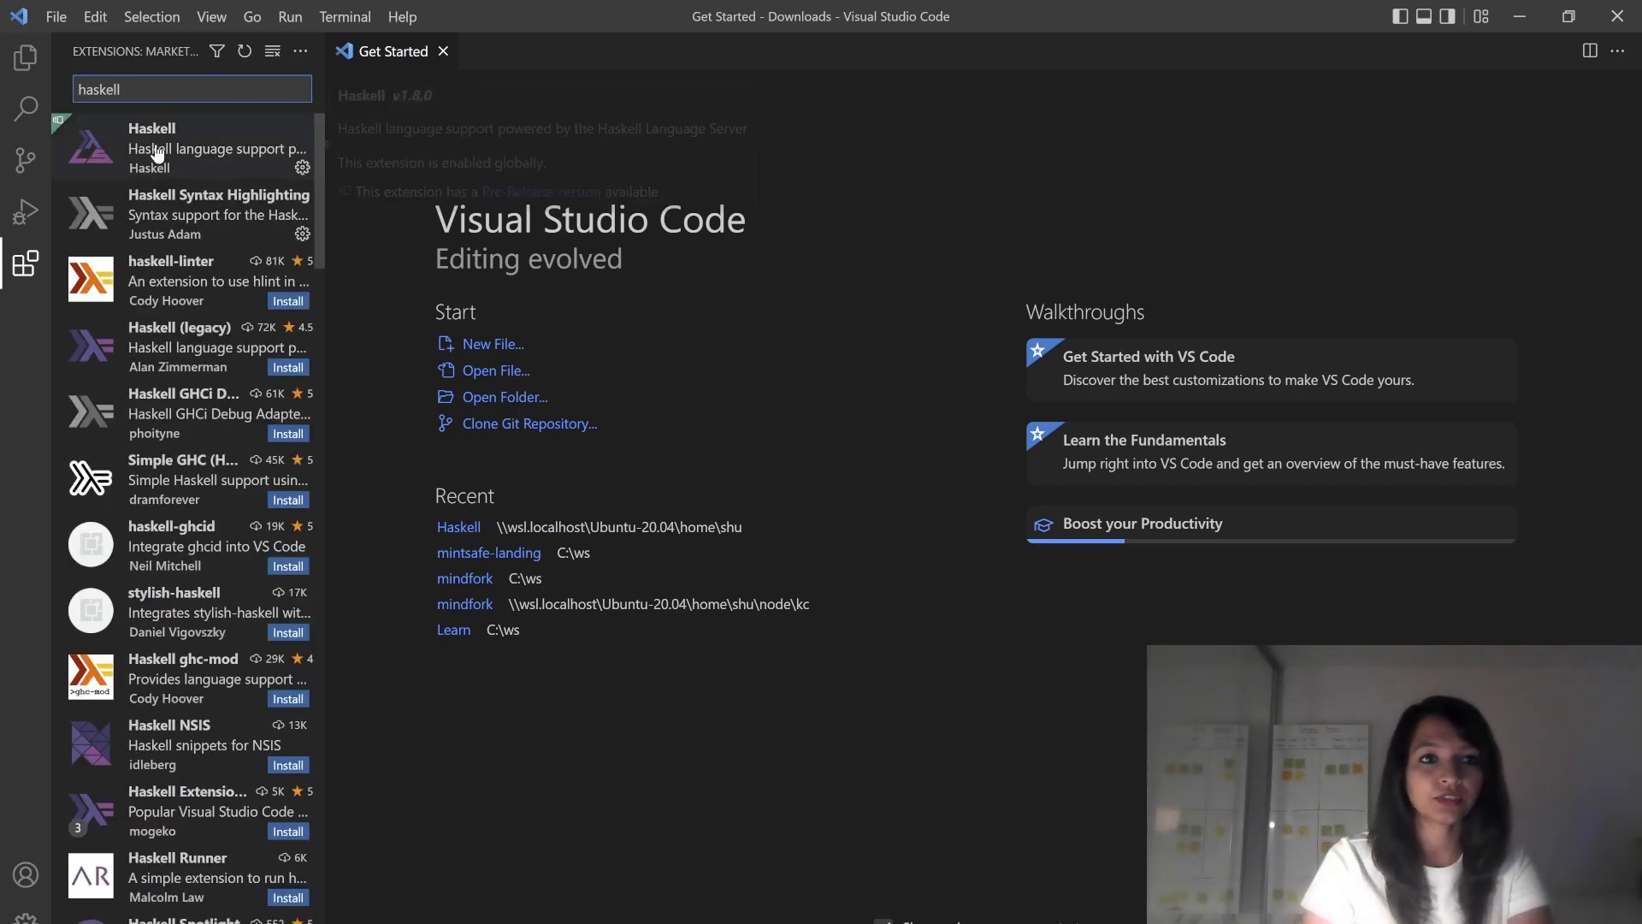
{"action": "left_click", "coordinate": [188, 148]}
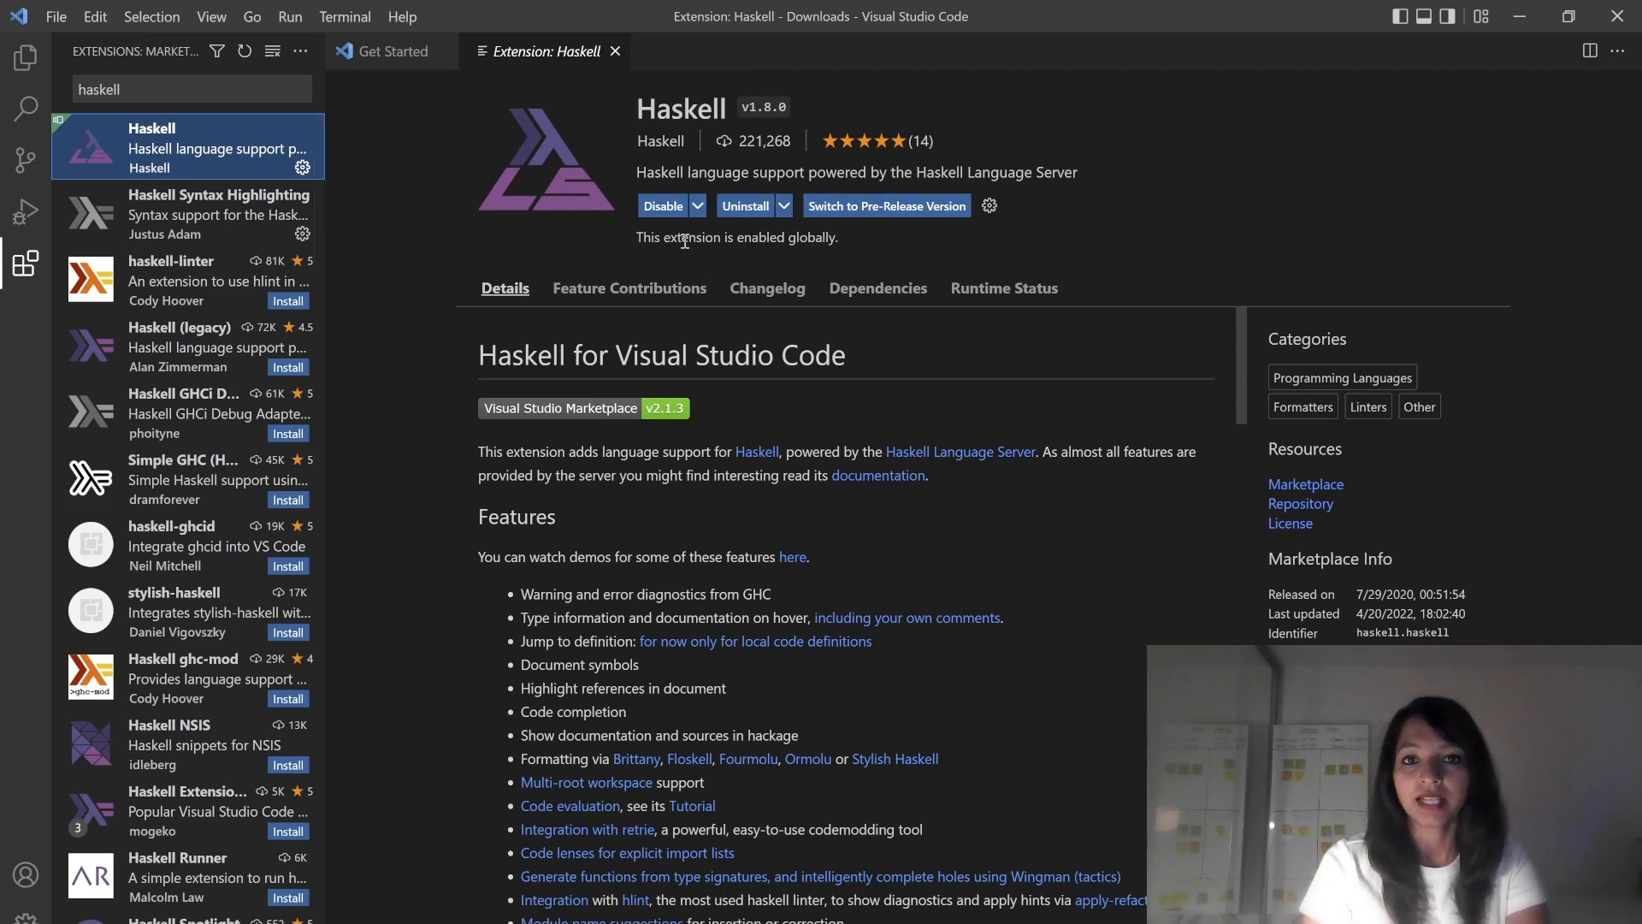
{"action": "mouse_move", "coordinate": [904, 350]}
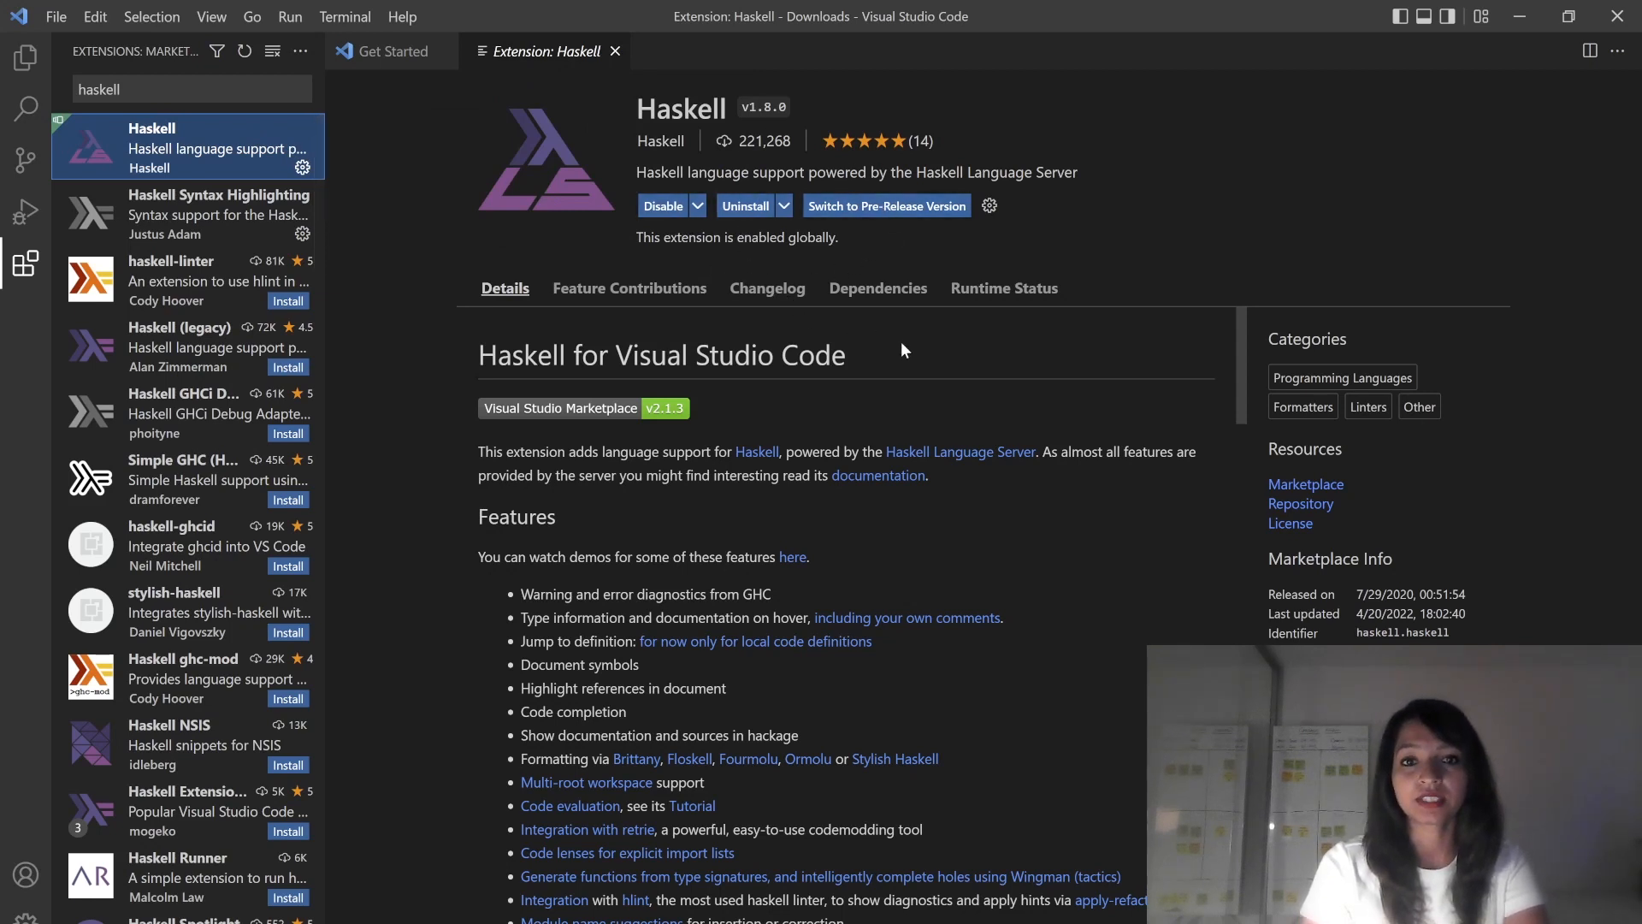